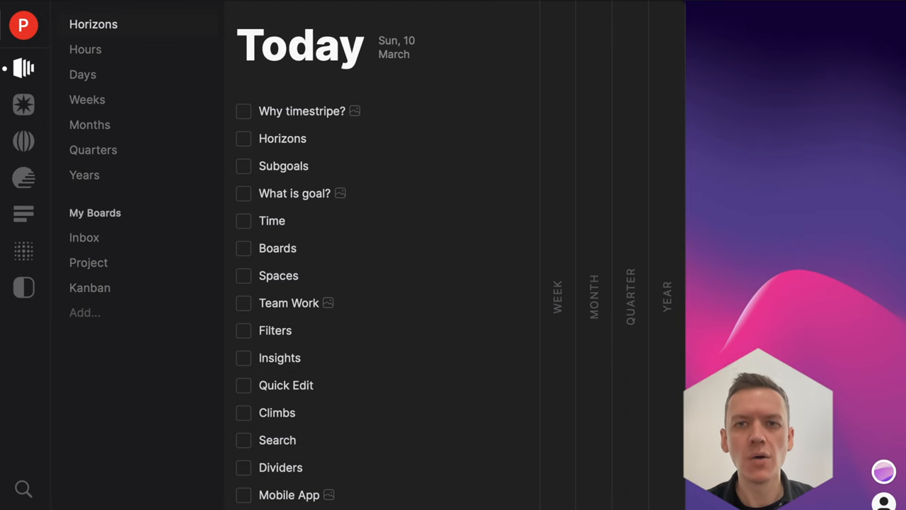
pyautogui.moveTo(394, 376)
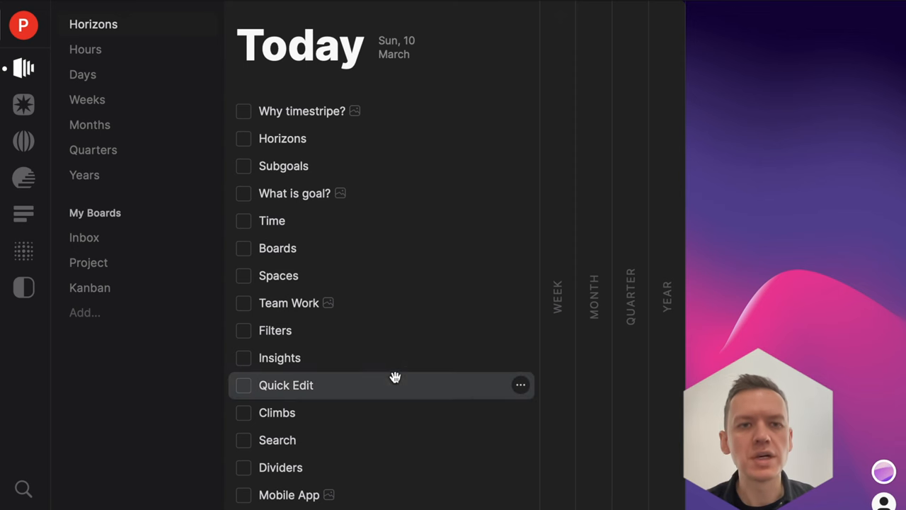
pyautogui.moveTo(402, 330)
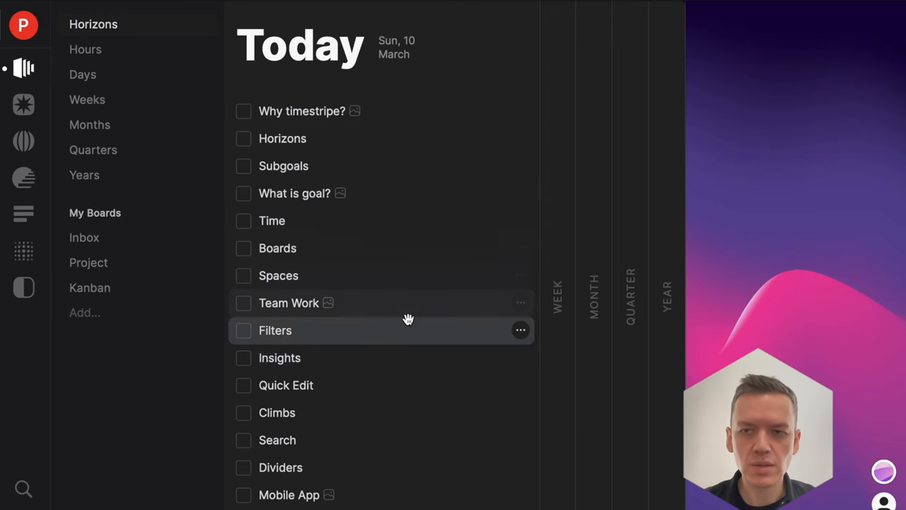
# Step: Expand the Week (4–10 Mar) and Month (March) columns beside the Today list
pyautogui.click(557, 296)
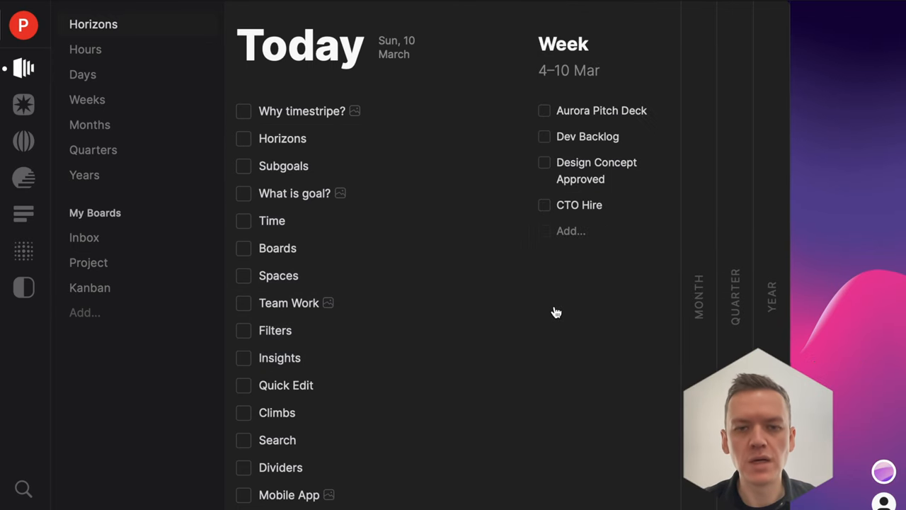
pyautogui.click(698, 298)
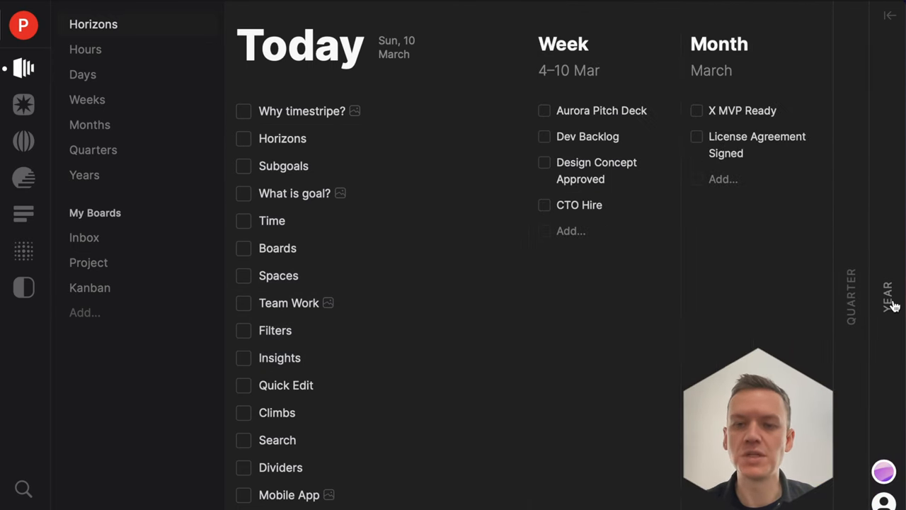
pyautogui.moveTo(759, 330)
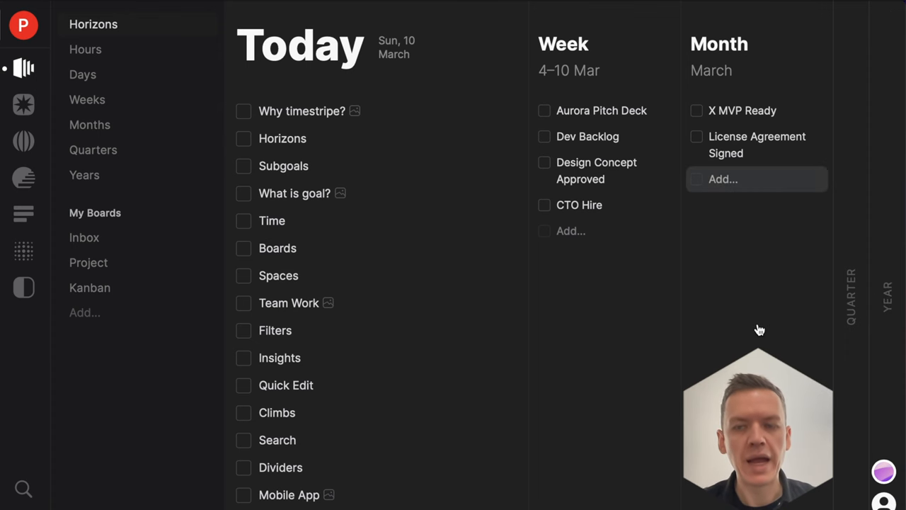
pyautogui.moveTo(625, 334)
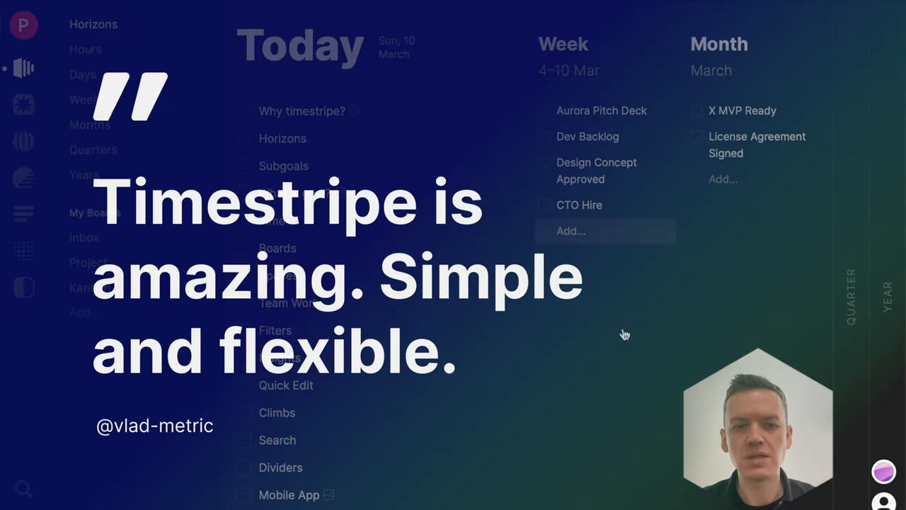
pyautogui.moveTo(424, 413)
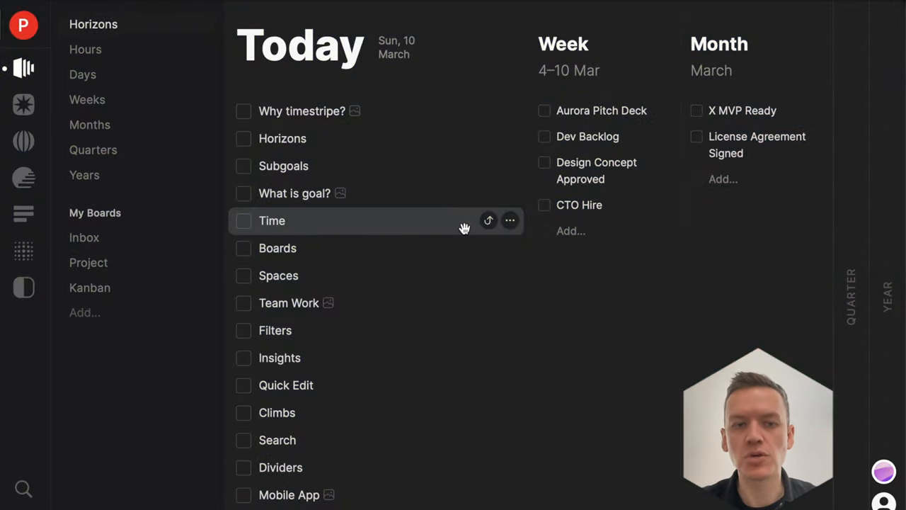
pyautogui.moveTo(488, 220)
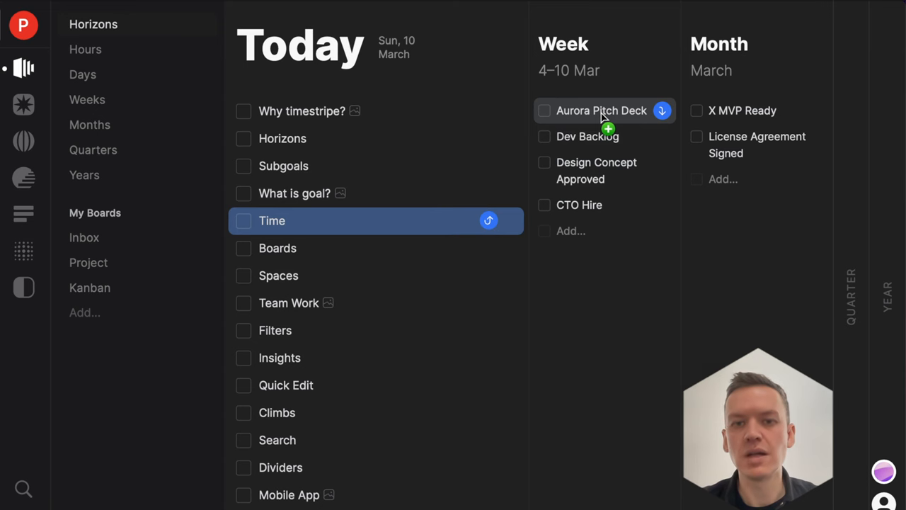
pyautogui.moveTo(637, 137)
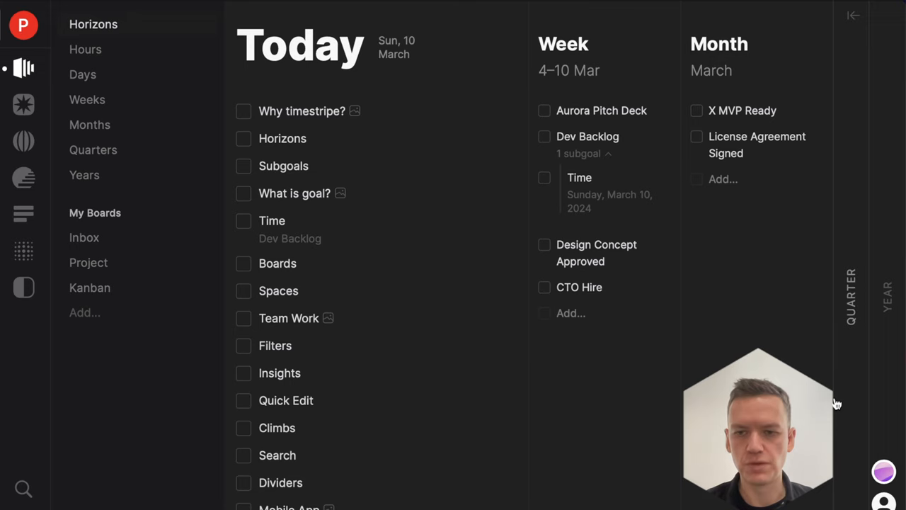
# Step: Collapse the Week and Month columns and scroll through the What is goal? notes
pyautogui.click(854, 15)
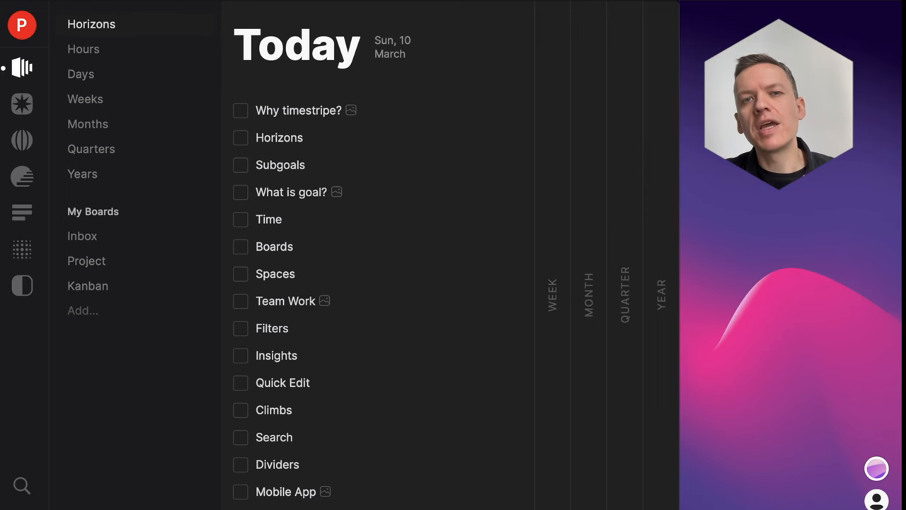
pyautogui.moveTo(373, 199)
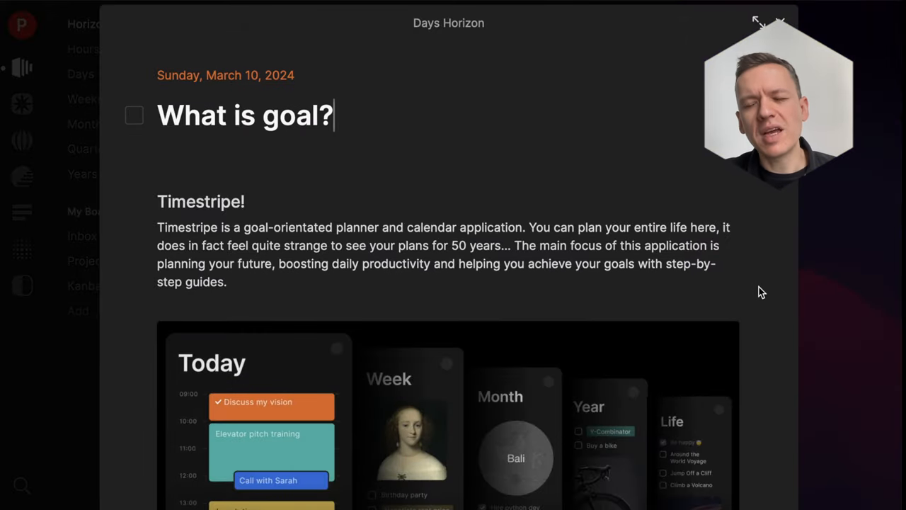
pyautogui.scroll(-3)
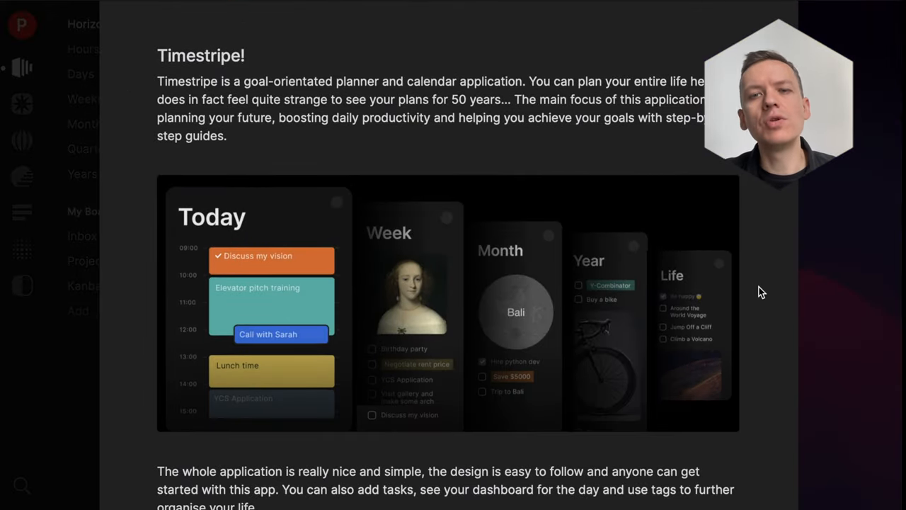
pyautogui.moveTo(756, 342)
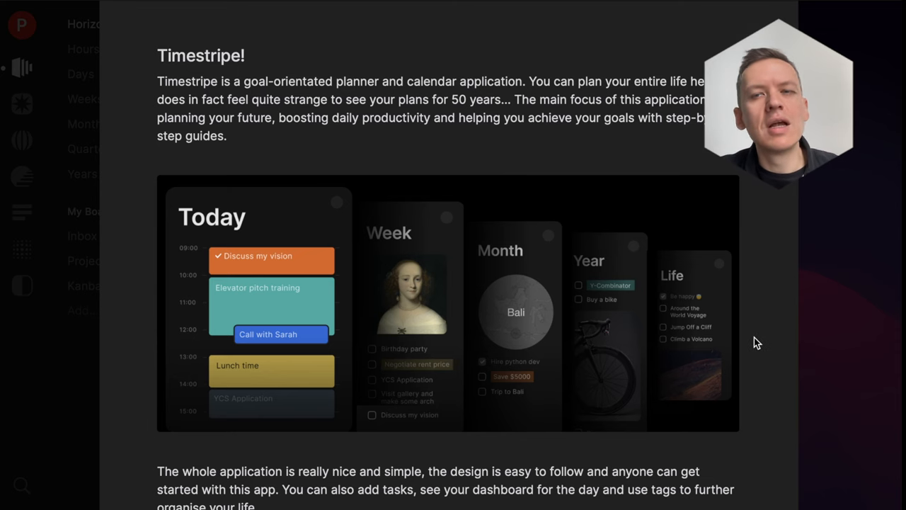
pyautogui.scroll(-3)
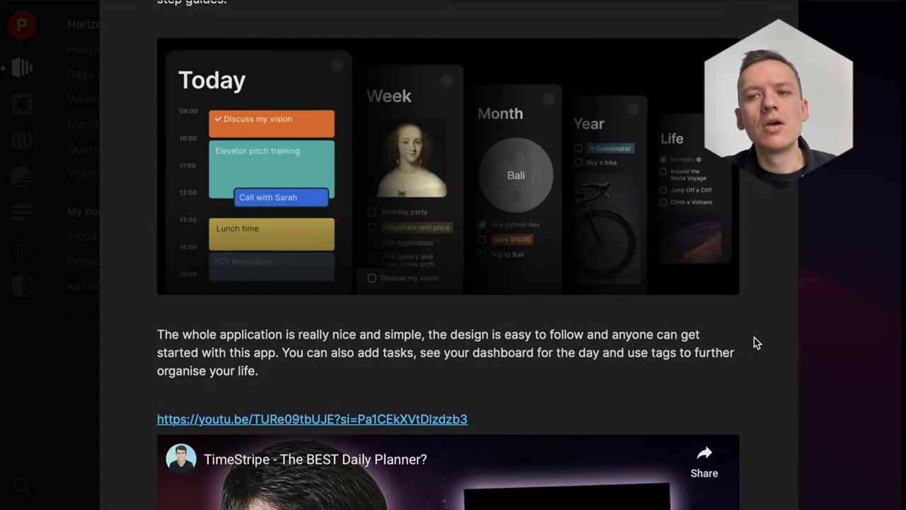
# Step: Play the note's embedded YouTube video and scroll through the rest of it
pyautogui.scroll(-3)
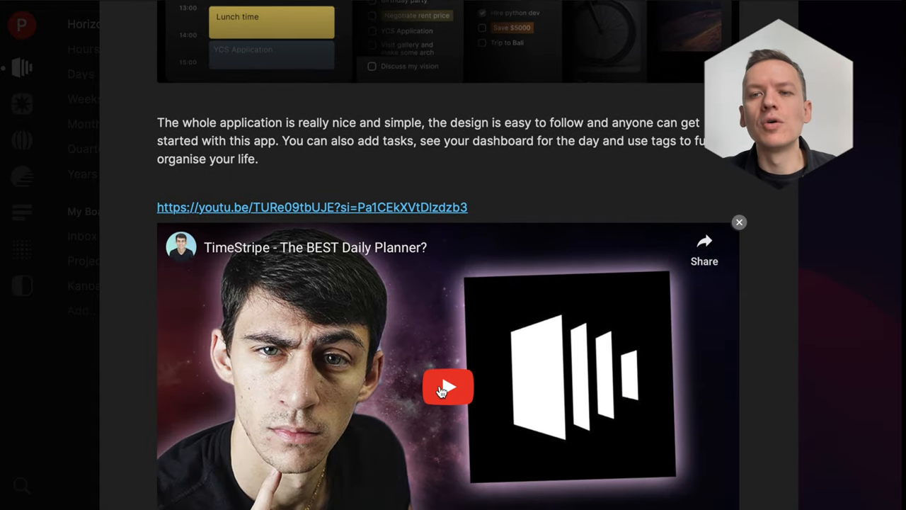
pyautogui.click(448, 386)
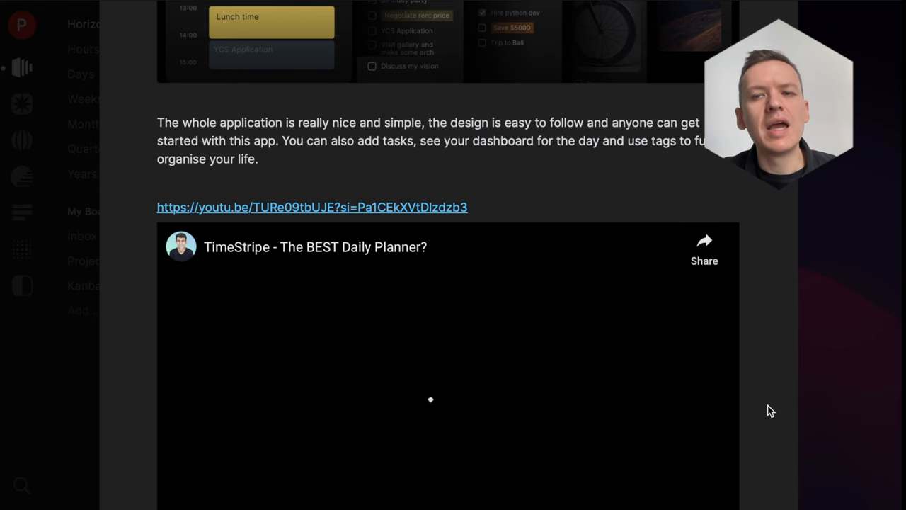
pyautogui.scroll(-3)
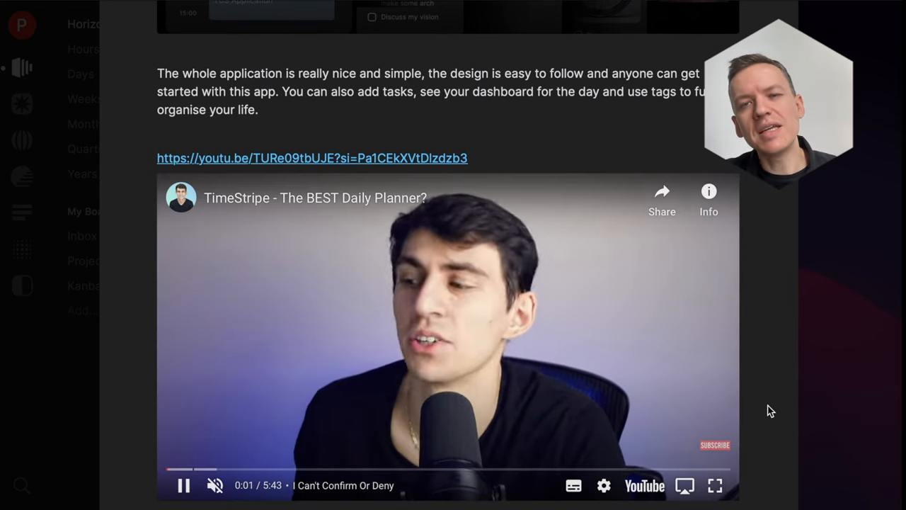
pyautogui.scroll(-3)
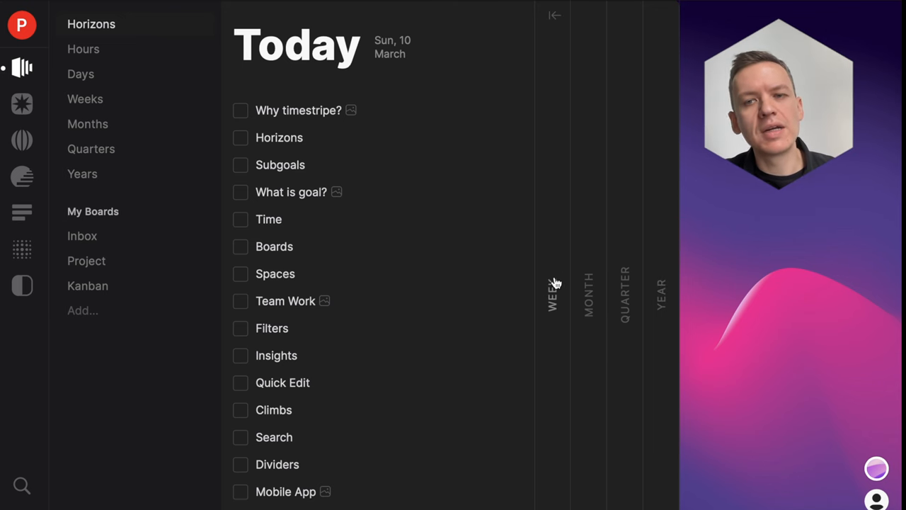
# Step: Expand the Week column (4–10 Mar) to show its four goals
pyautogui.click(553, 294)
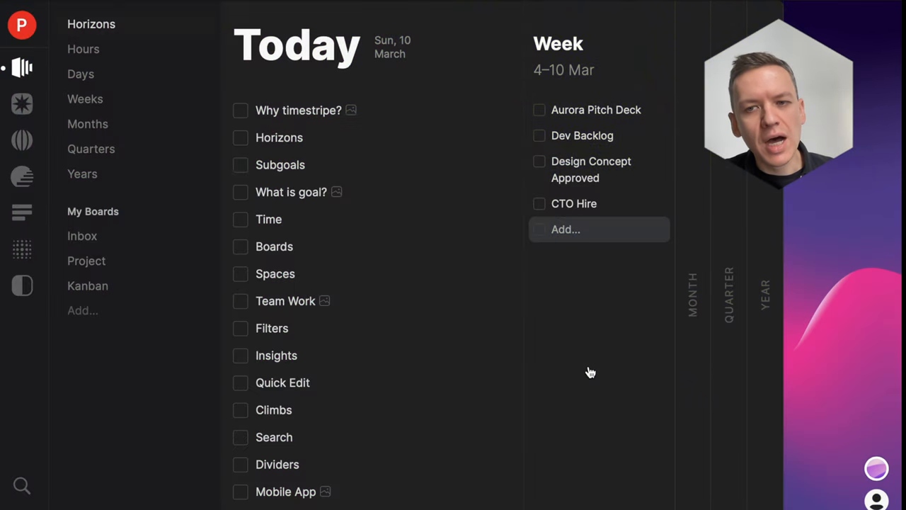
pyautogui.moveTo(412, 107)
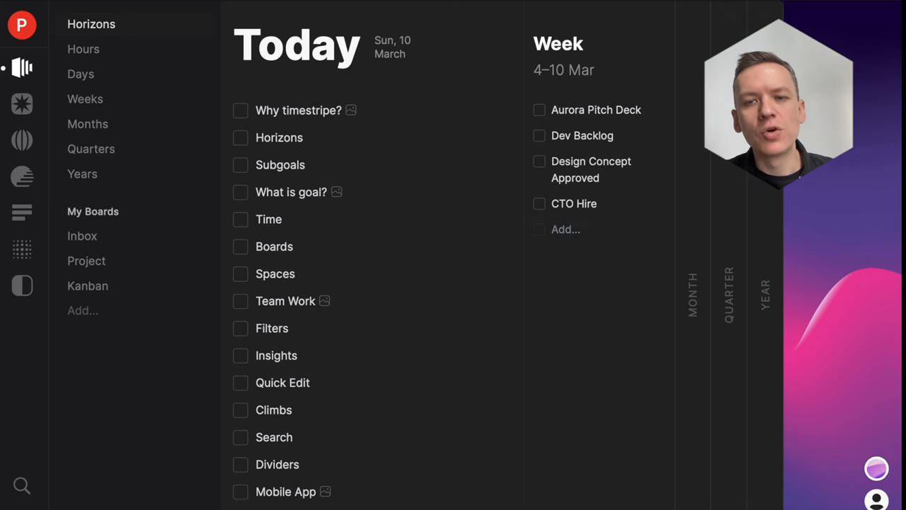
# Step: Collapse the Week column and mark What is goal? as done
pyautogui.click(241, 111)
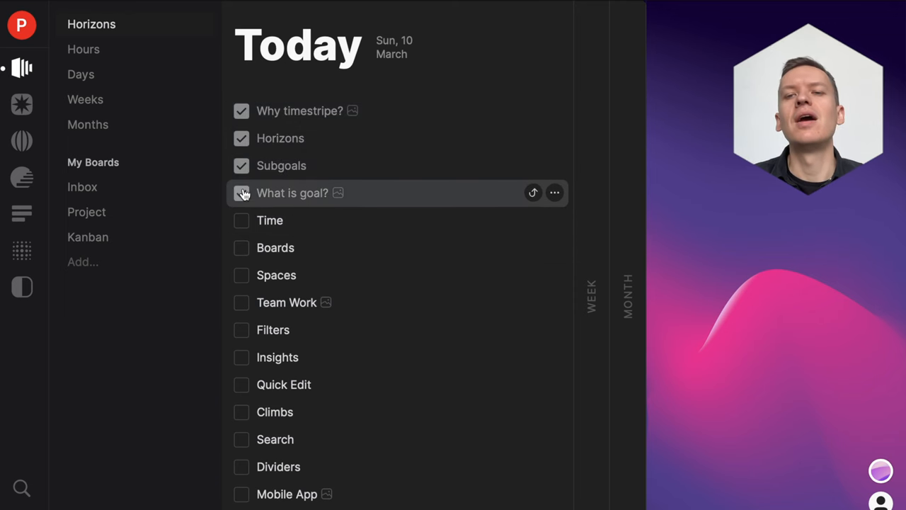
pyautogui.click(242, 193)
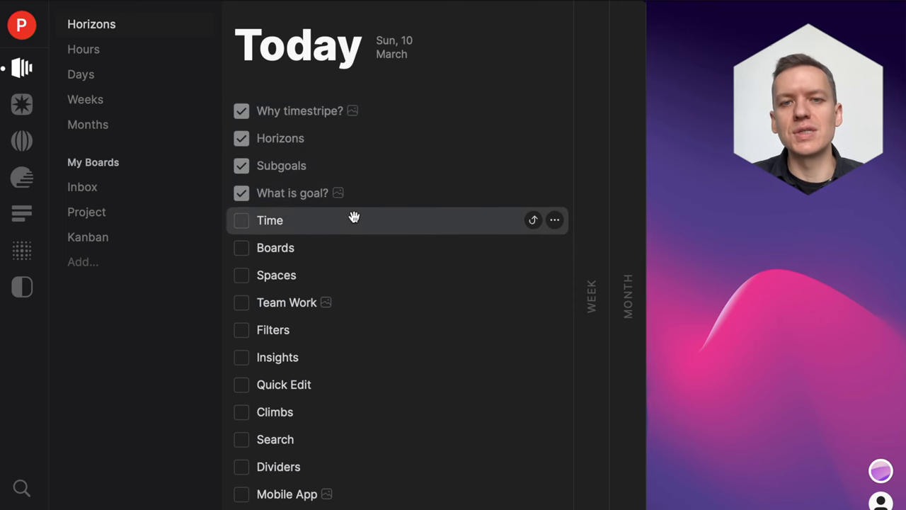
pyautogui.moveTo(555, 220)
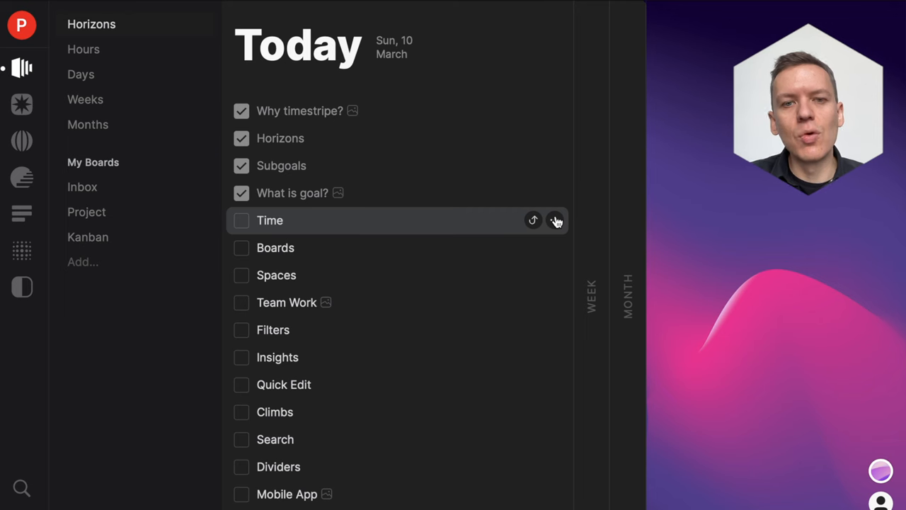
pyautogui.click(556, 220)
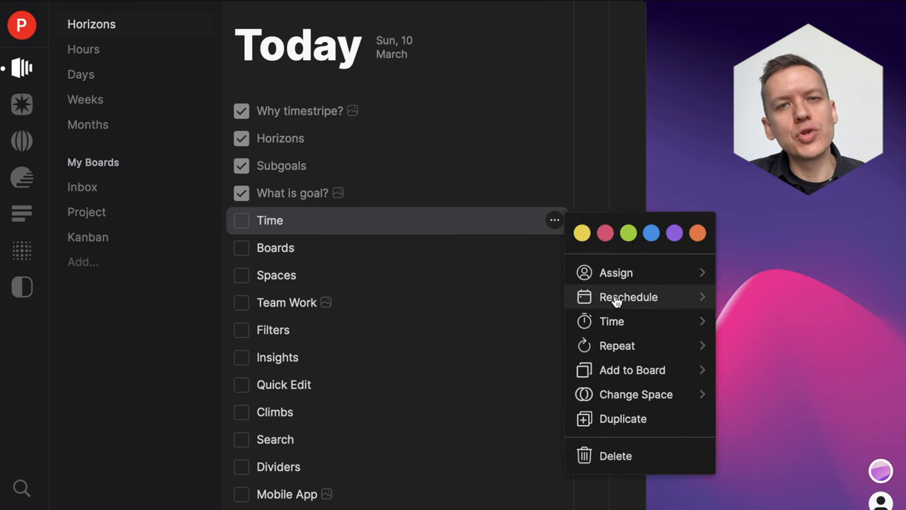
pyautogui.click(628, 296)
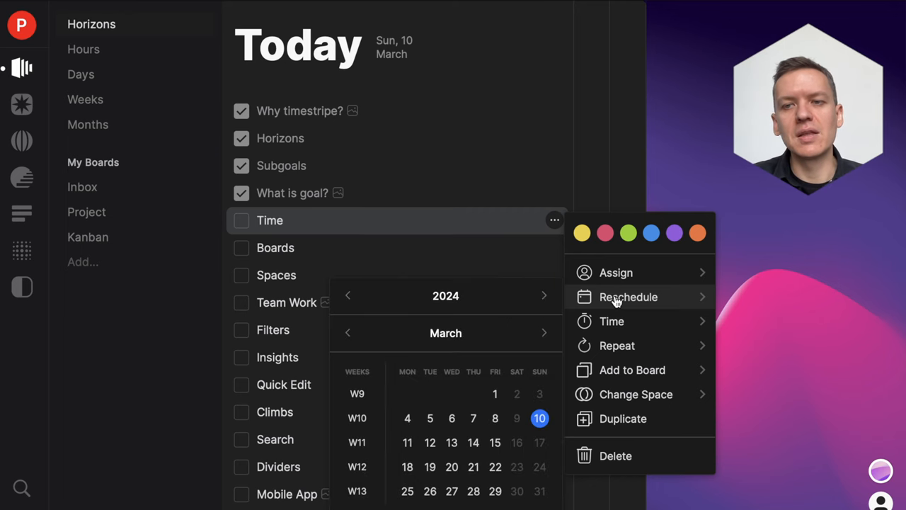
pyautogui.moveTo(434, 407)
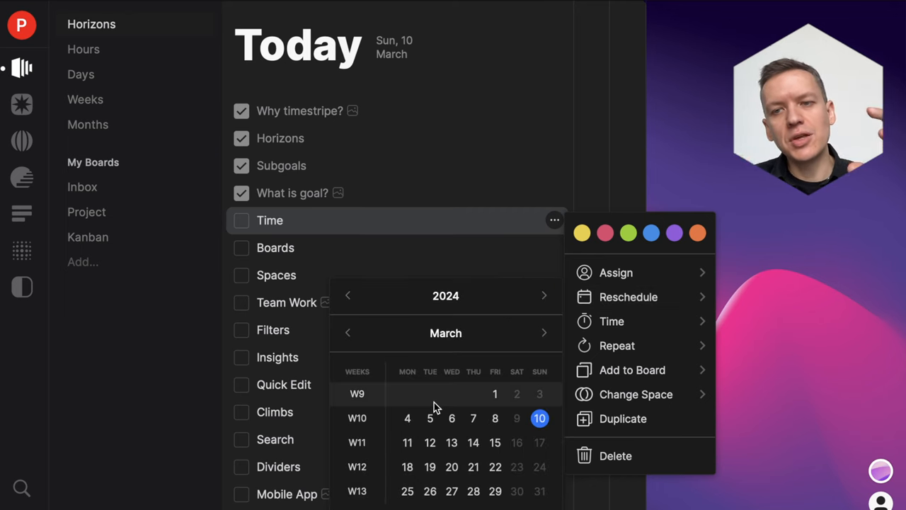
pyautogui.moveTo(425, 407)
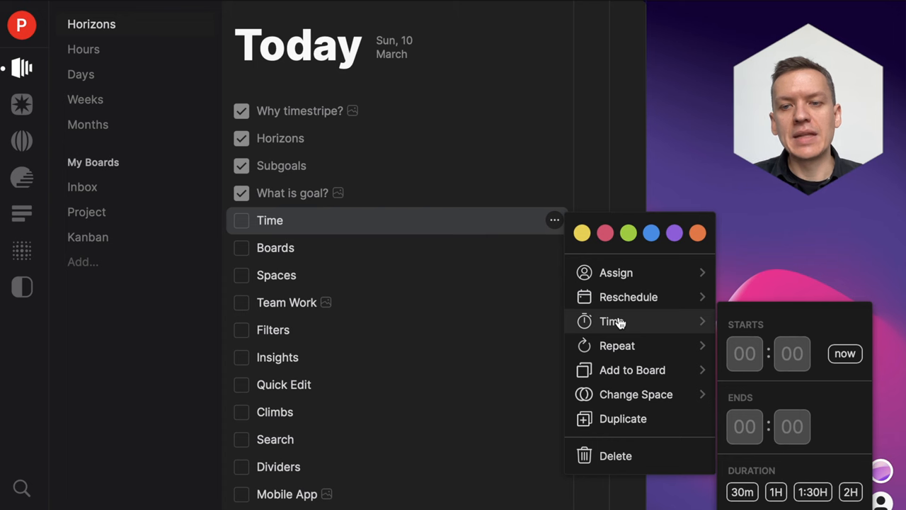
pyautogui.moveTo(789, 329)
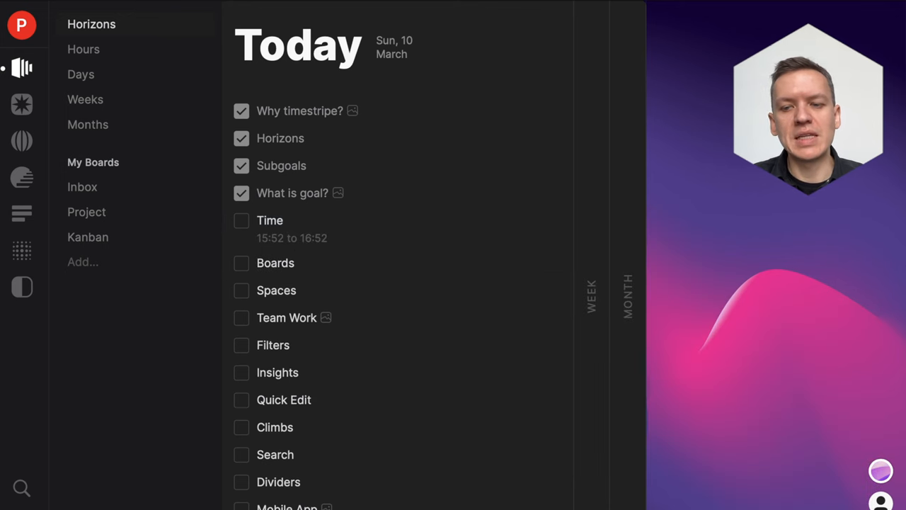
pyautogui.moveTo(403, 290)
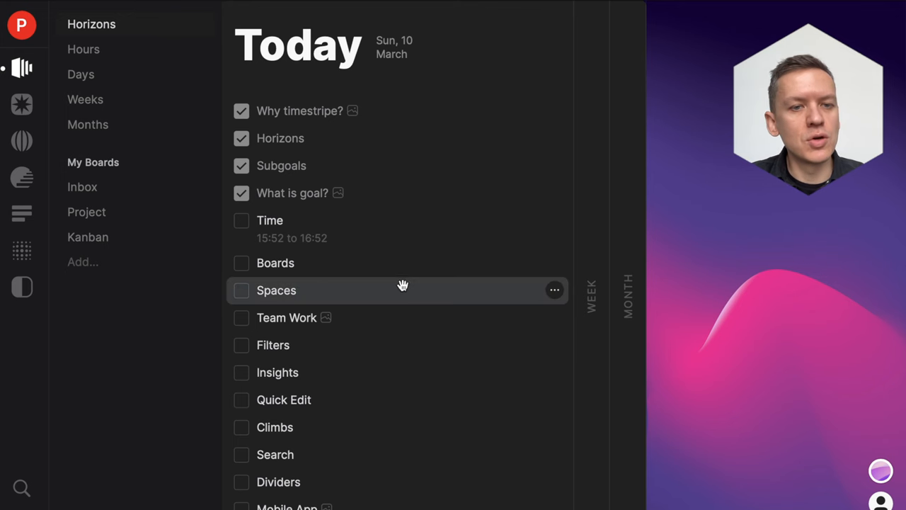
pyautogui.moveTo(432, 232)
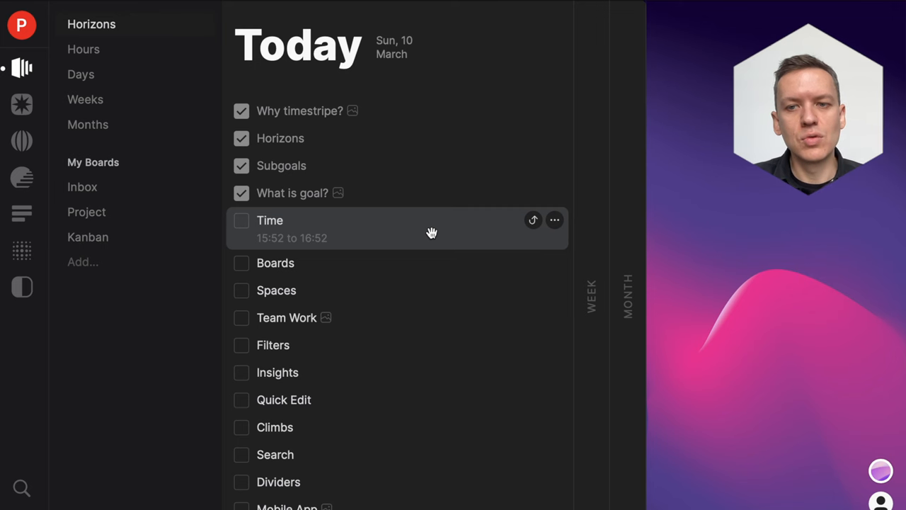
pyautogui.moveTo(83, 49)
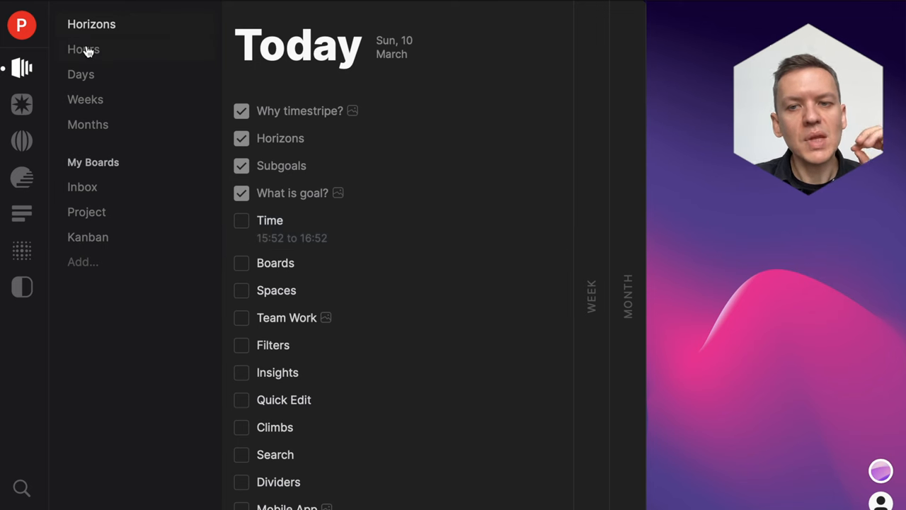
# Step: View the tasks laid out in the Hours calendar, scrolling and dragging through it
pyautogui.click(83, 49)
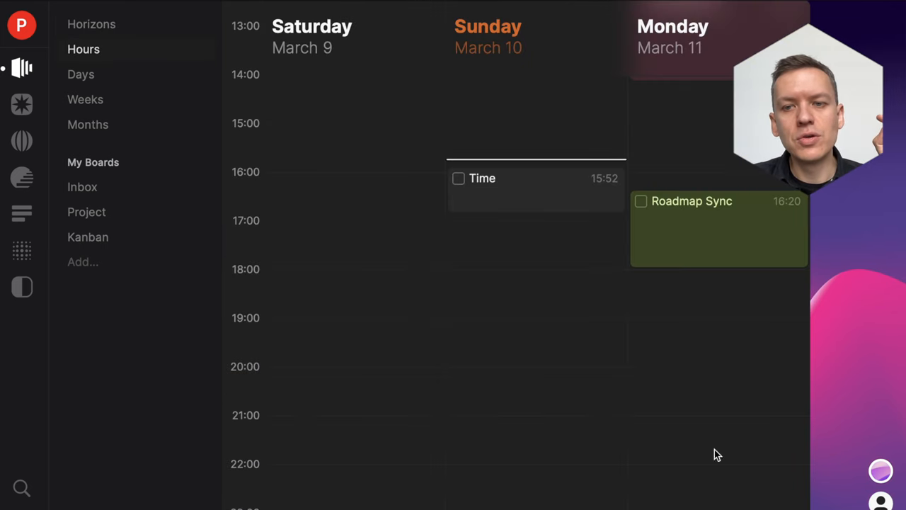
pyautogui.scroll(3)
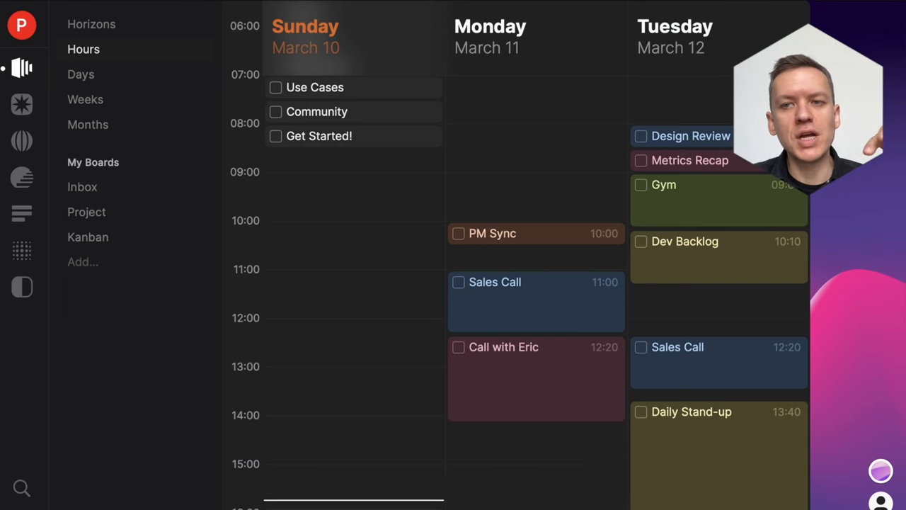
pyautogui.scroll(-3)
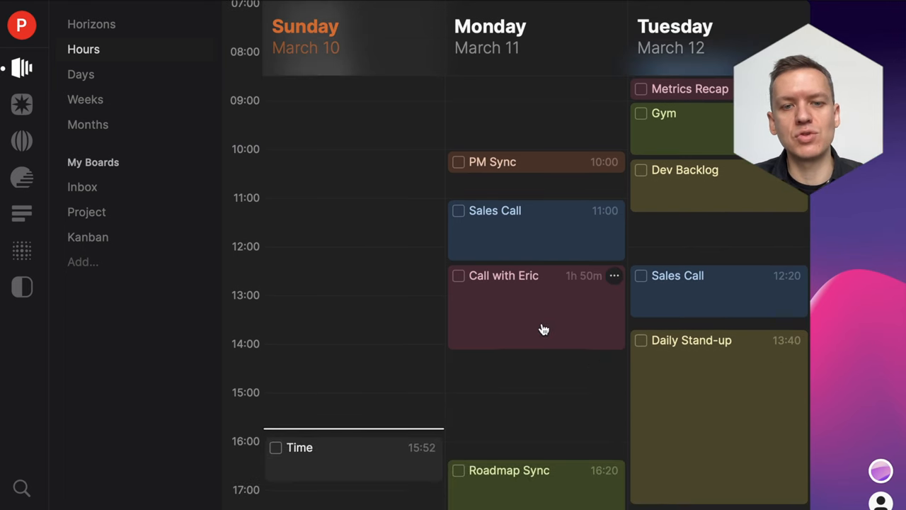
pyautogui.moveTo(544, 297); pyautogui.dragTo(539, 347)
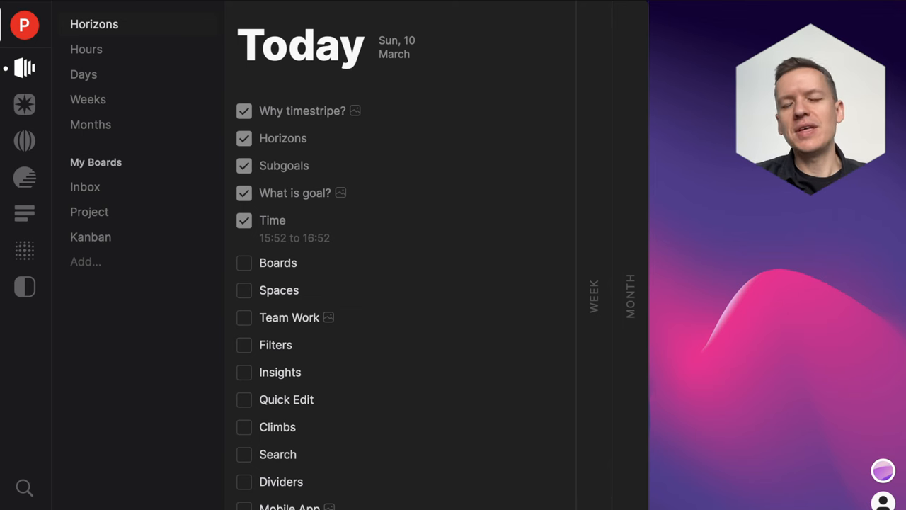
# Step: Open the Inbox board showing its description and three notes
pyautogui.click(85, 187)
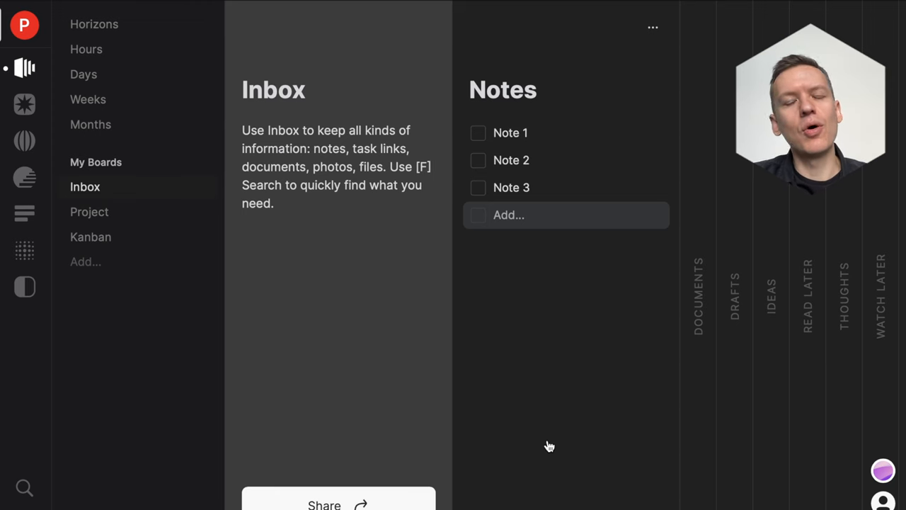
pyautogui.moveTo(788, 365)
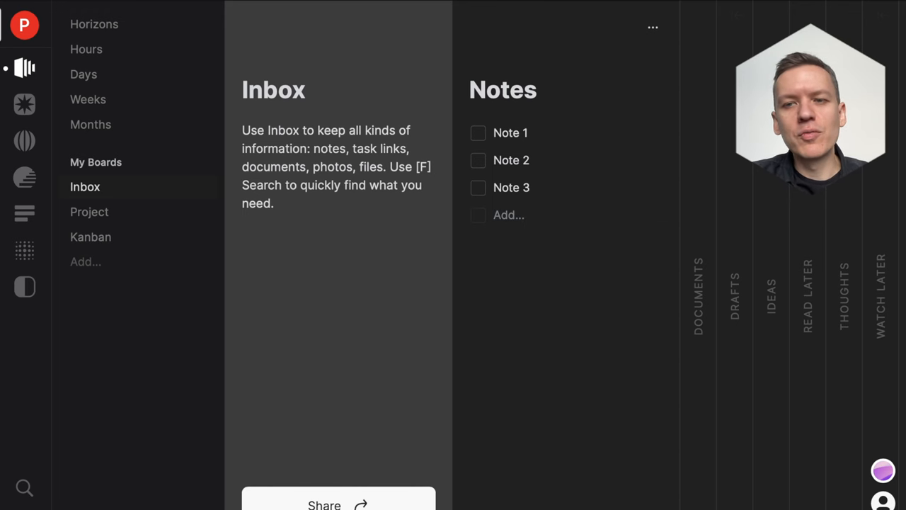
# Step: Browse the Board templates gallery from Add..., then go back to the Inbox board
pyautogui.click(85, 261)
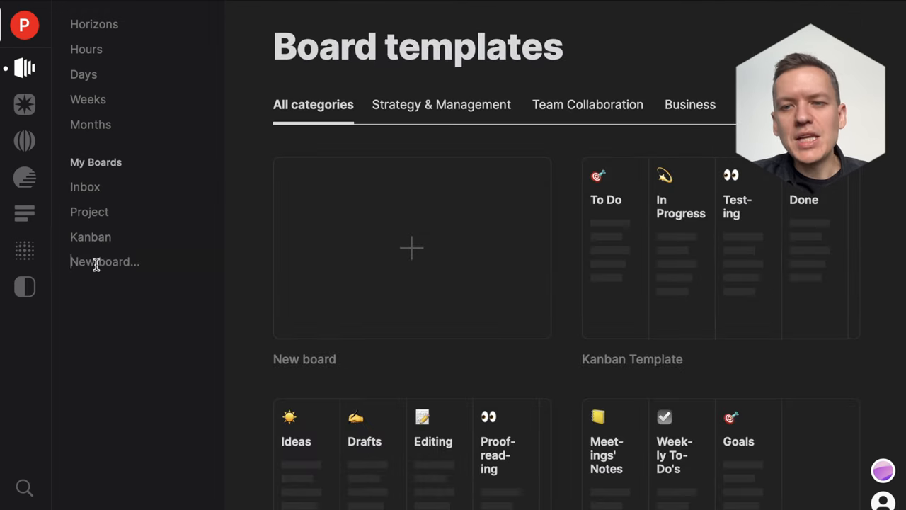
pyautogui.moveTo(682, 337)
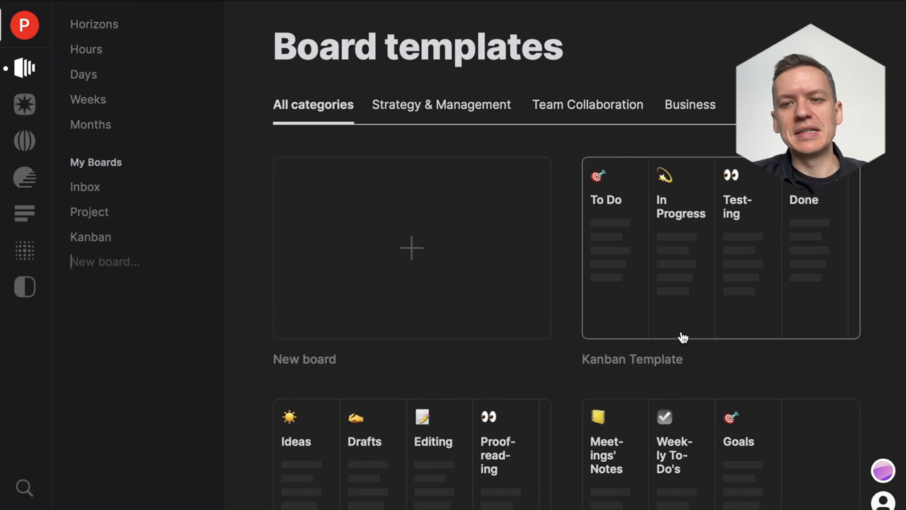
pyautogui.scroll(-3)
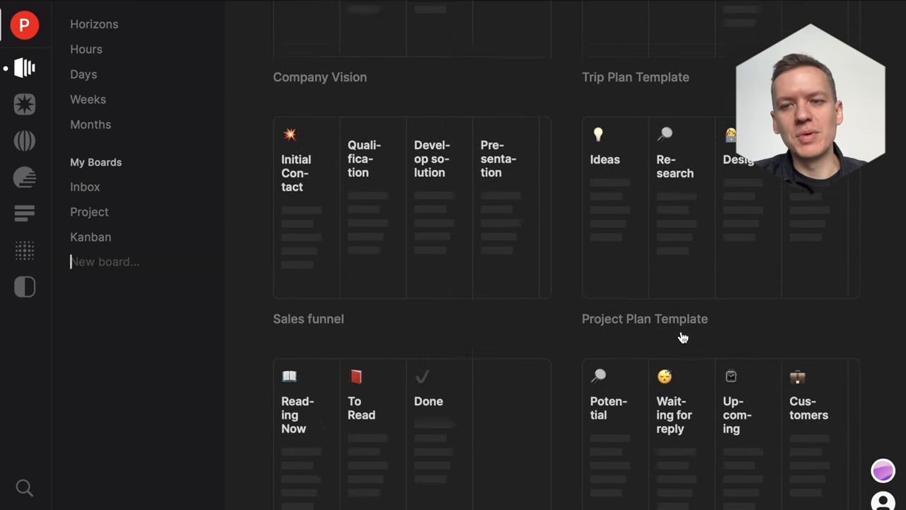
pyautogui.scroll(3)
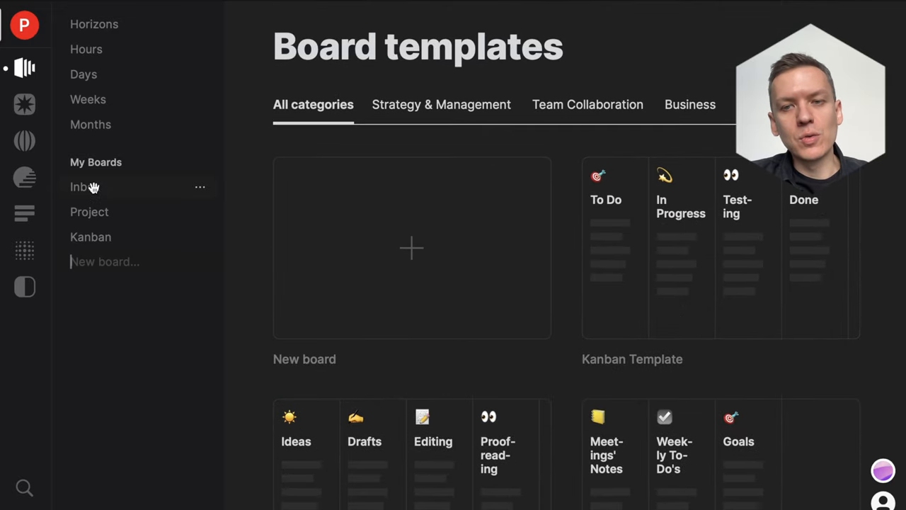
pyautogui.click(85, 186)
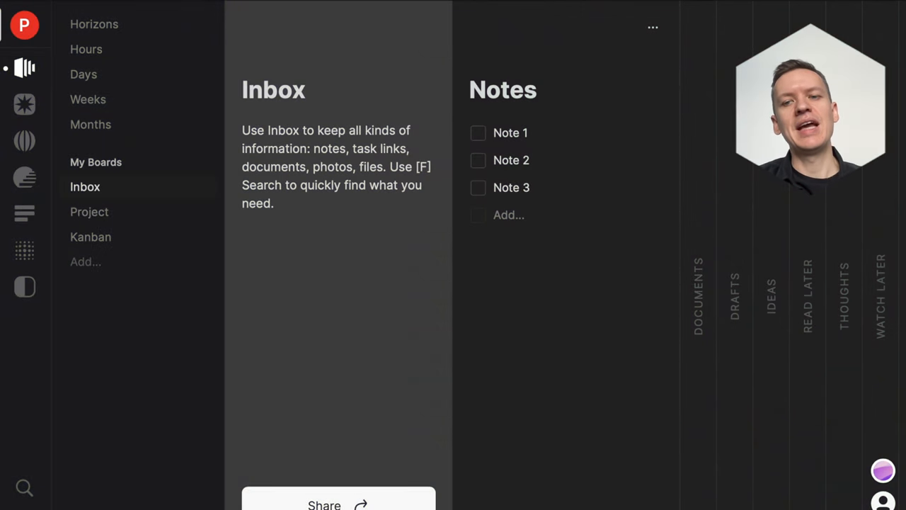
pyautogui.moveTo(648, 160)
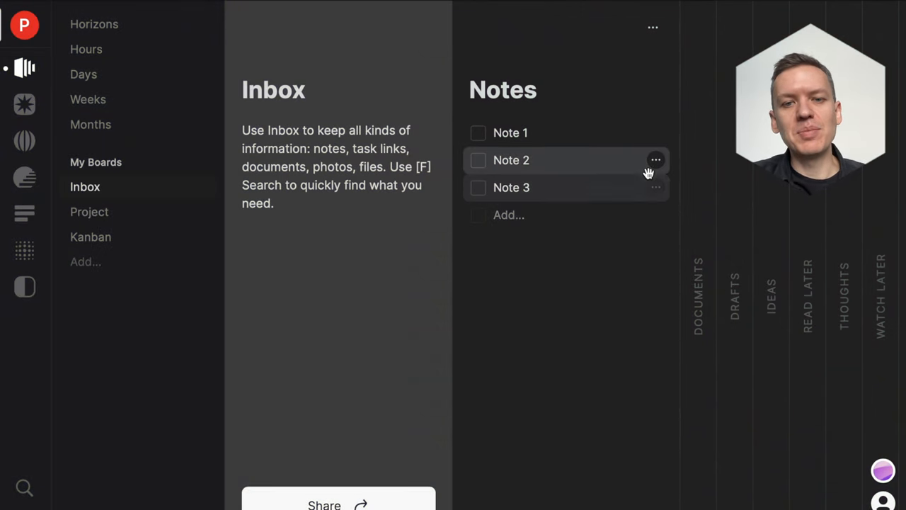
# Step: Open Note 2's options menu, then switch to the community boards gallery
pyautogui.click(655, 160)
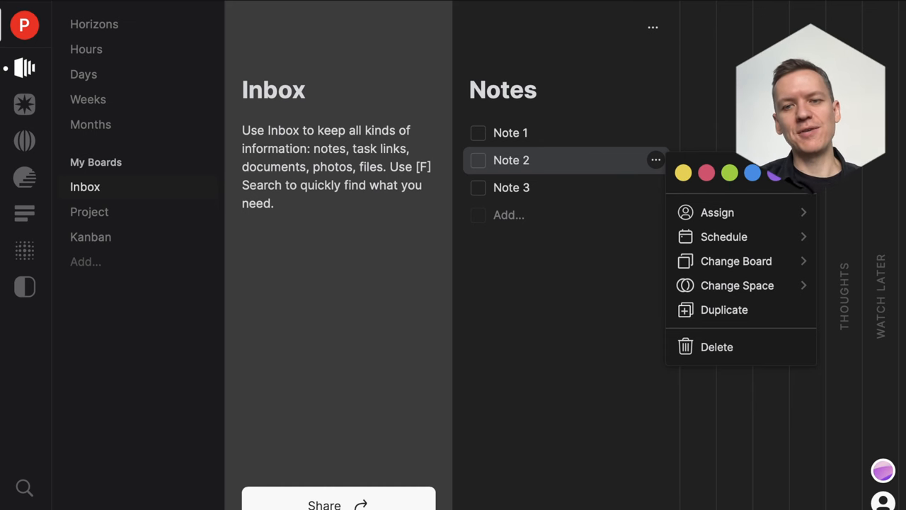
pyautogui.moveTo(360, 194)
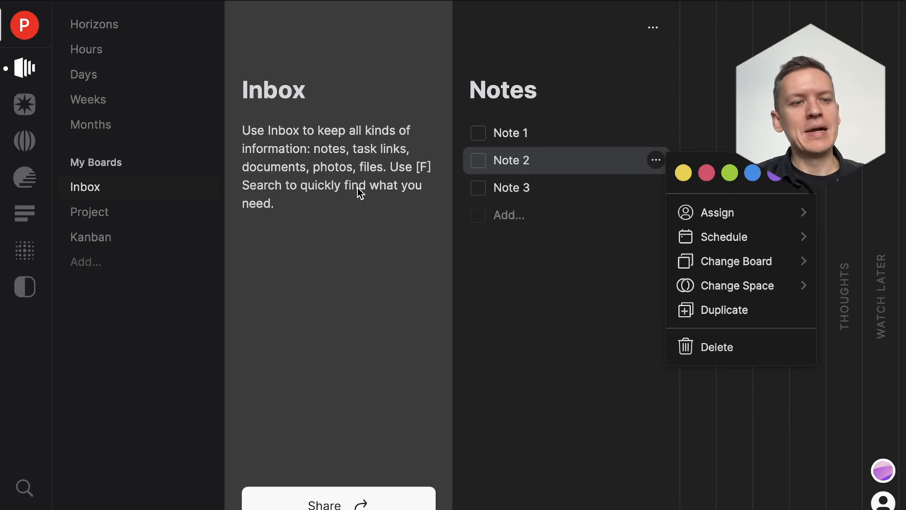
pyautogui.click(25, 140)
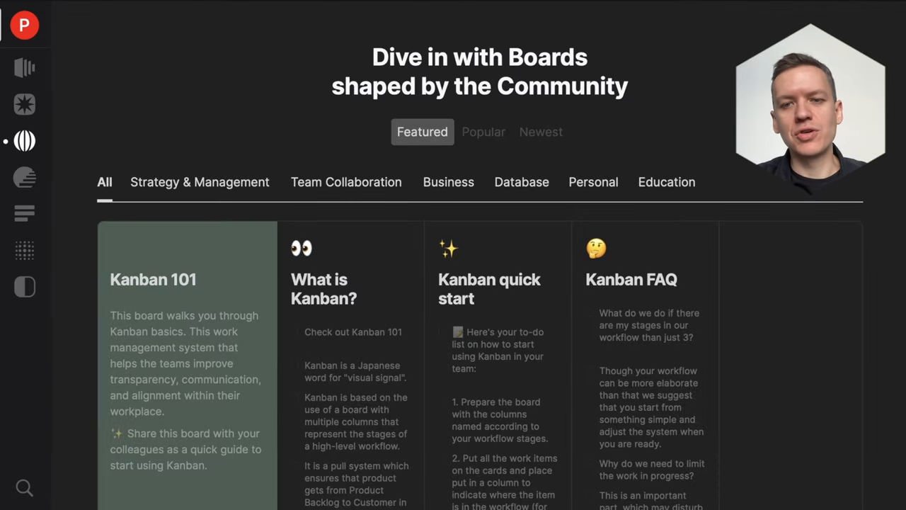
# Step: Scroll through the featured community boards, then return to the Horizons Today list
pyautogui.scroll(-3)
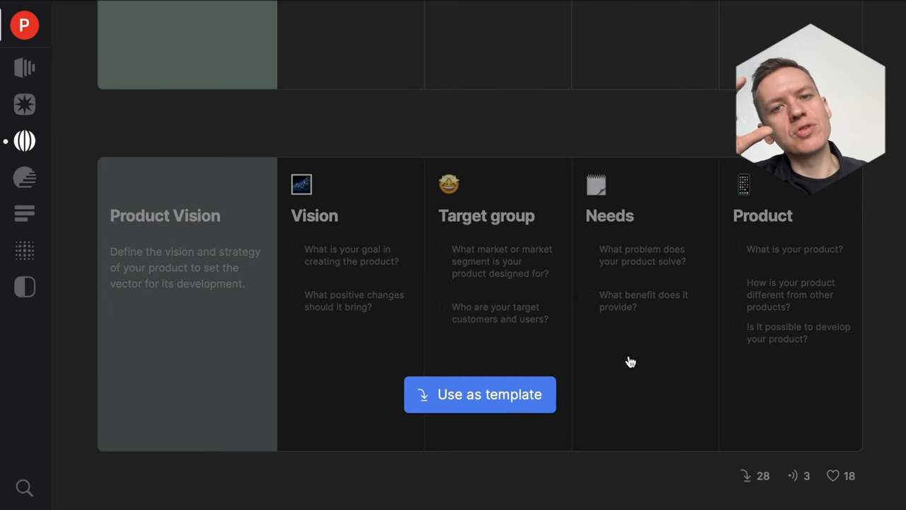
pyautogui.scroll(-3)
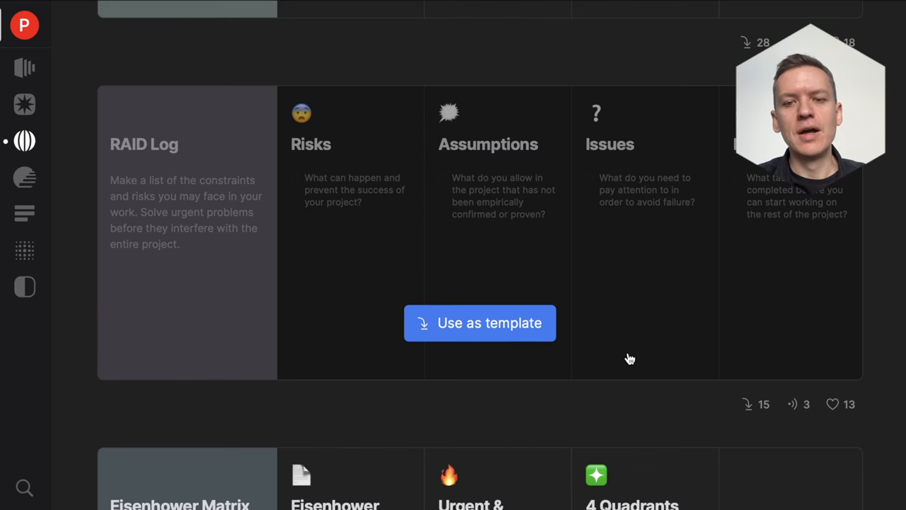
pyautogui.click(23, 67)
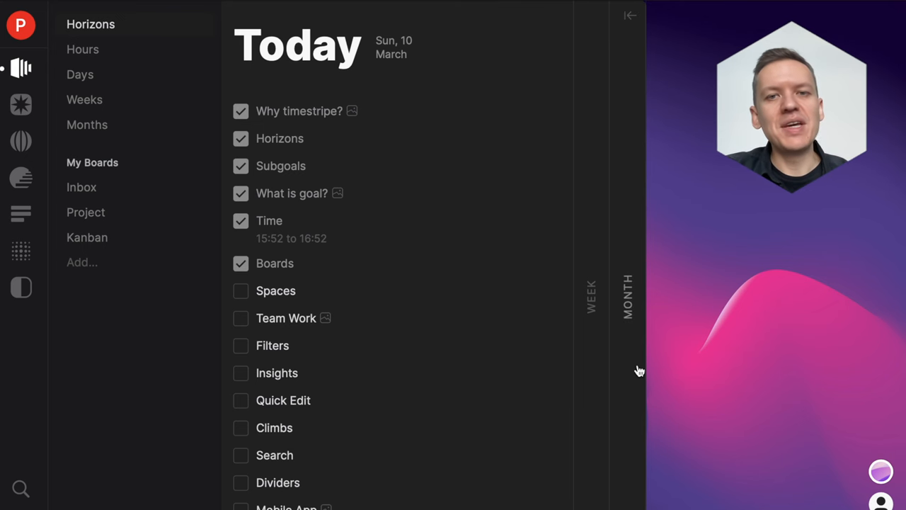
pyautogui.moveTo(715, 387)
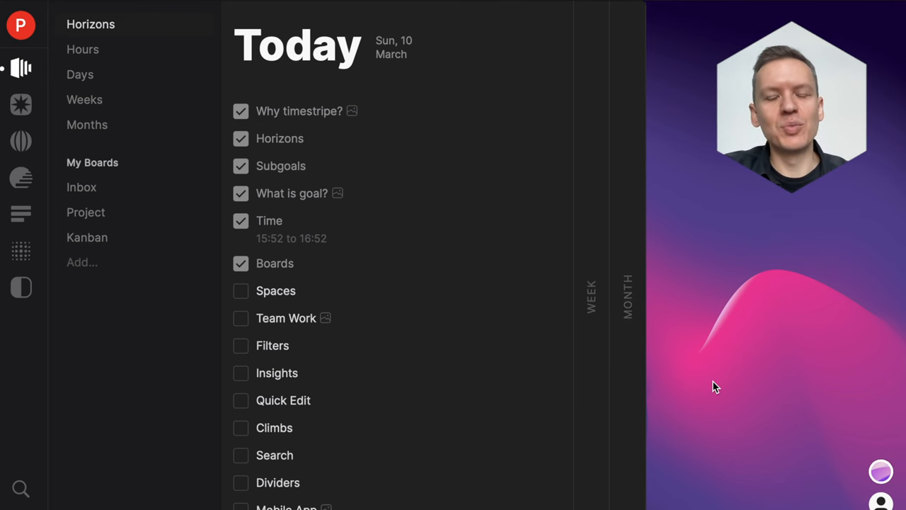
# Step: Open the Team Work task's detail window with its team photo
pyautogui.click(326, 318)
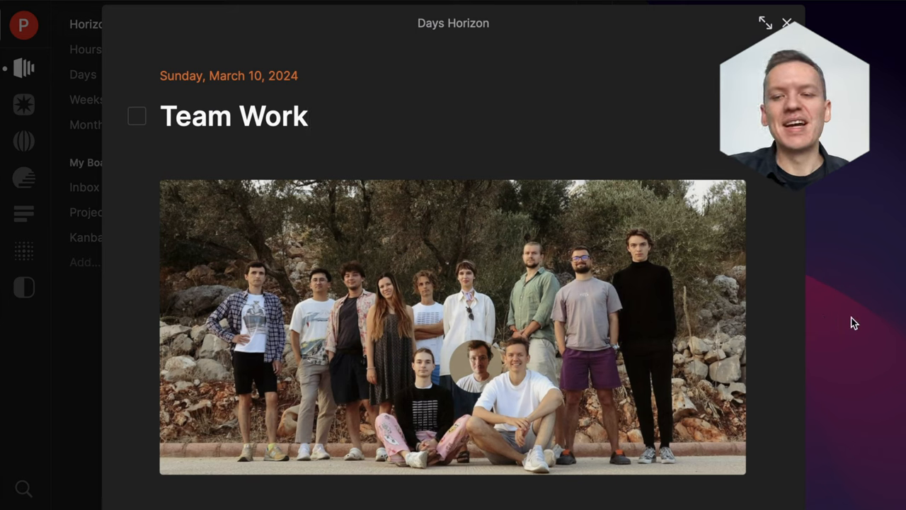
pyautogui.click(304, 116)
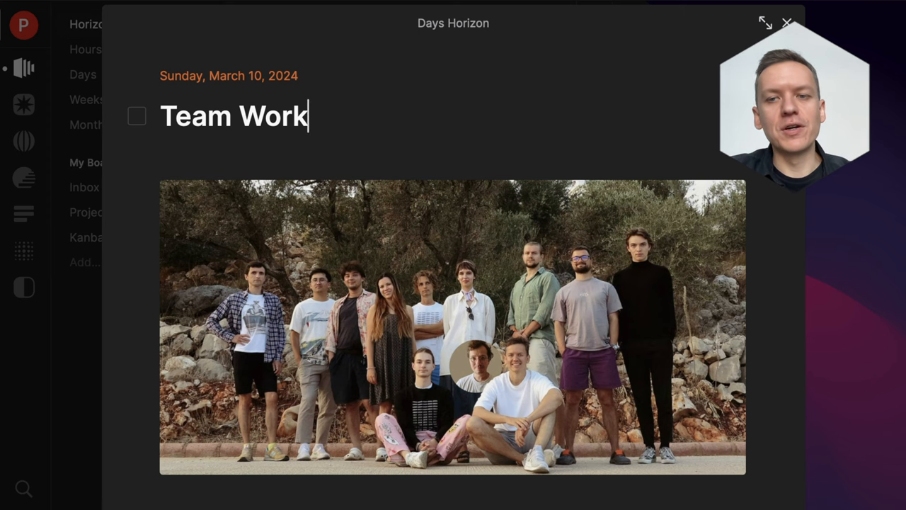
pyautogui.click(787, 22)
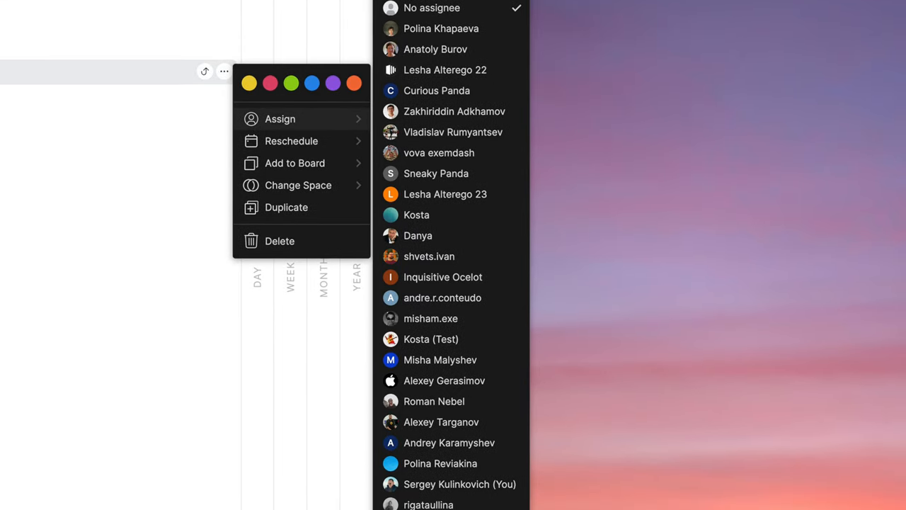
# Step: Scroll through the assignee submenu of a task's Assign option
pyautogui.scroll(-3)
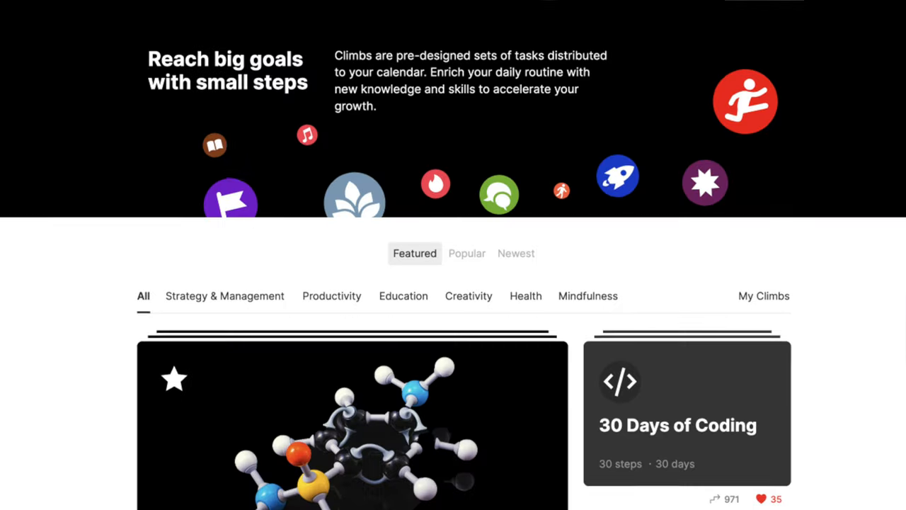
# Step: Scroll the Climbs page, then the Insights streak and weekly, monthly, yearly completion charts
pyautogui.scroll(-3)
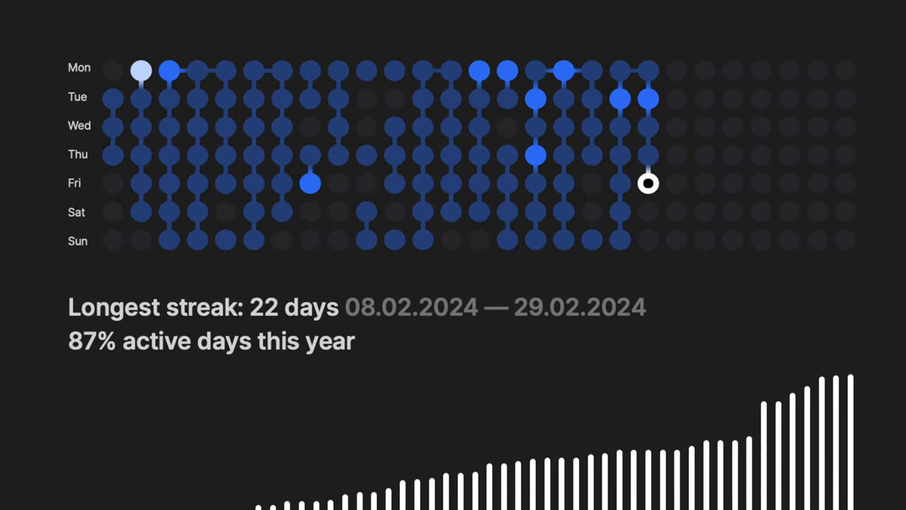
pyautogui.scroll(-3)
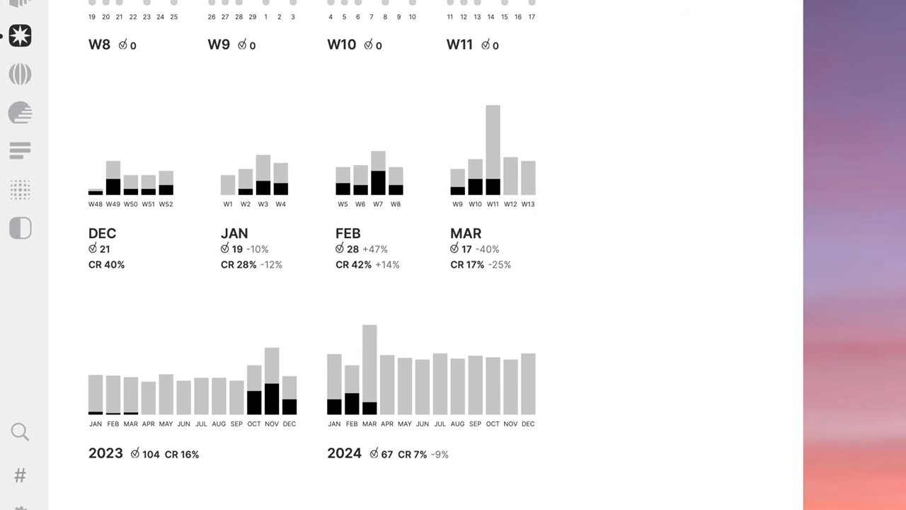
pyautogui.scroll(-3)
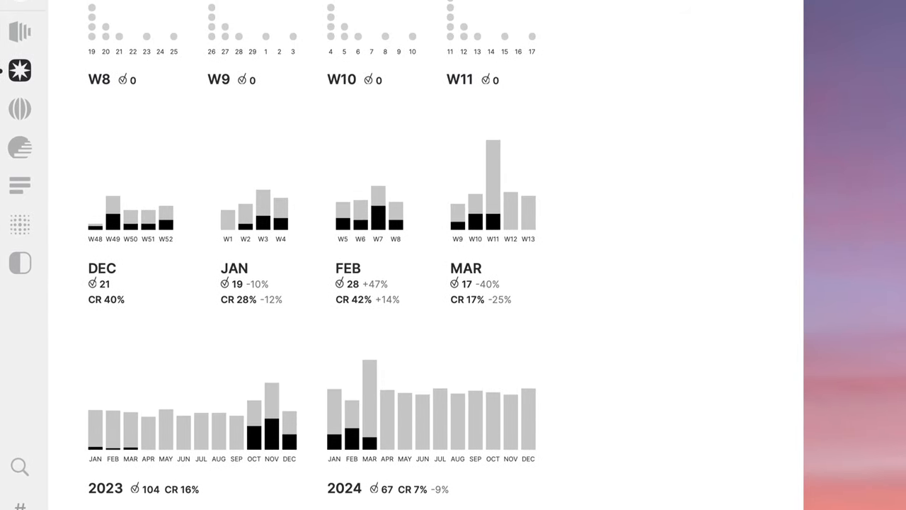